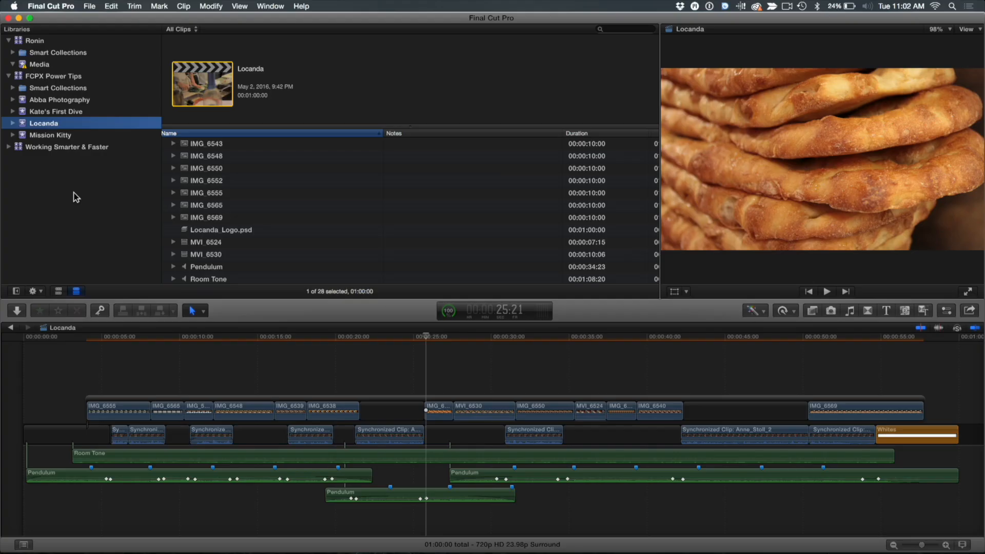
Skim the storefront, dining room, espresso, interview and napkin shots, settling on the bread shot at 25 seconds
click(413, 336)
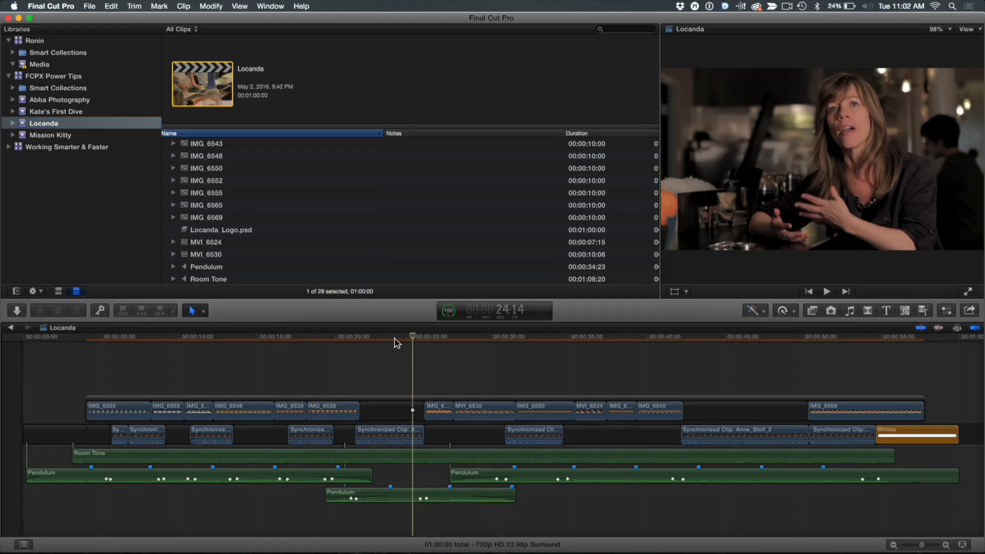
click(127, 336)
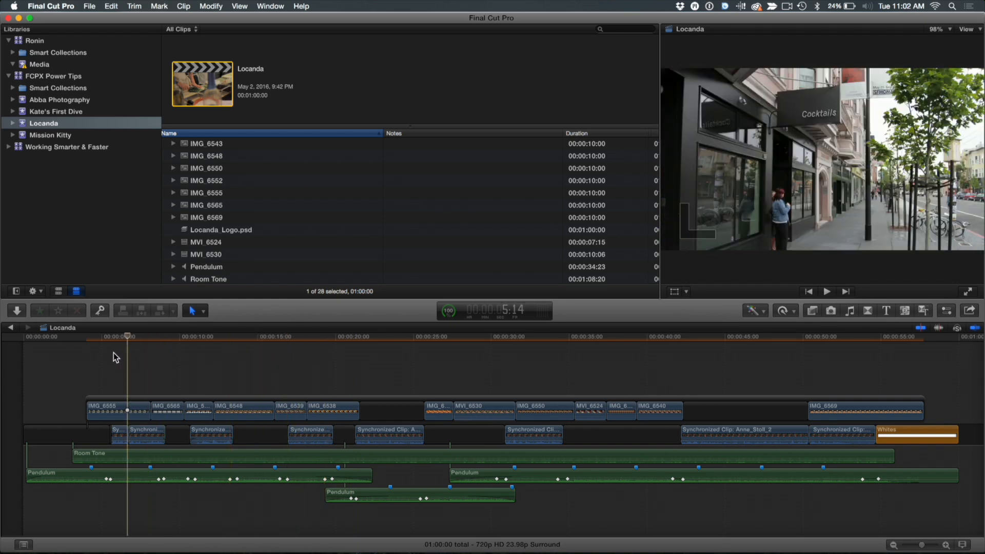
click(193, 336)
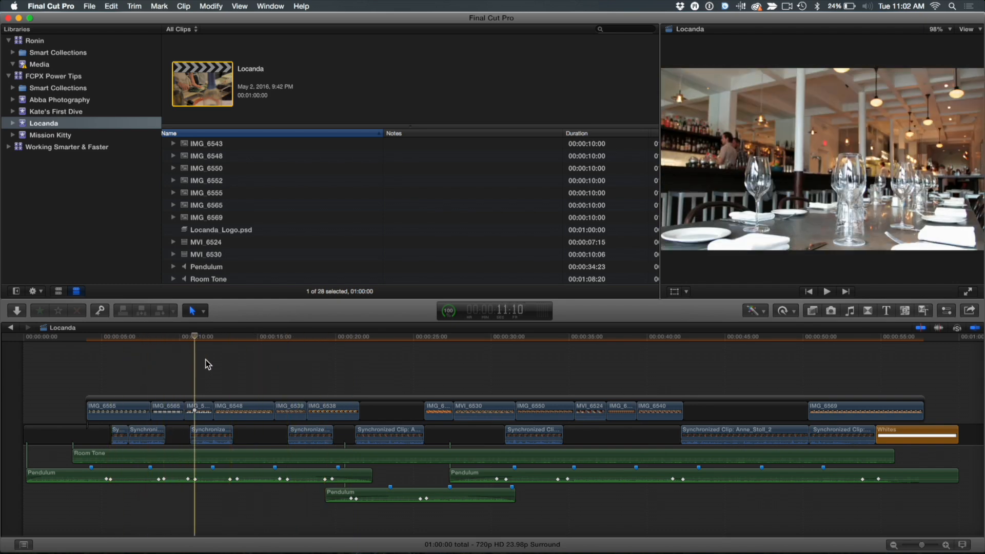
click(257, 336)
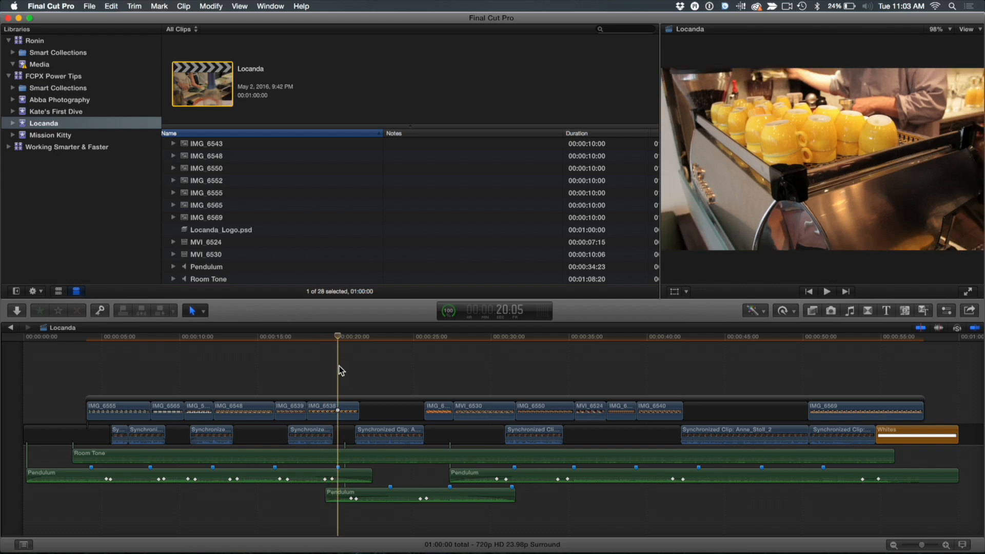
click(426, 375)
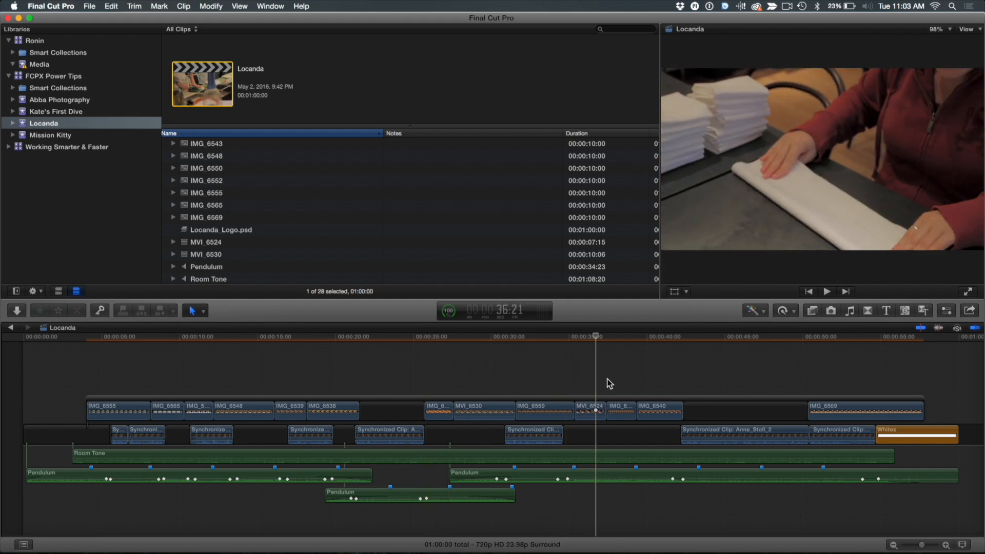
click(426, 335)
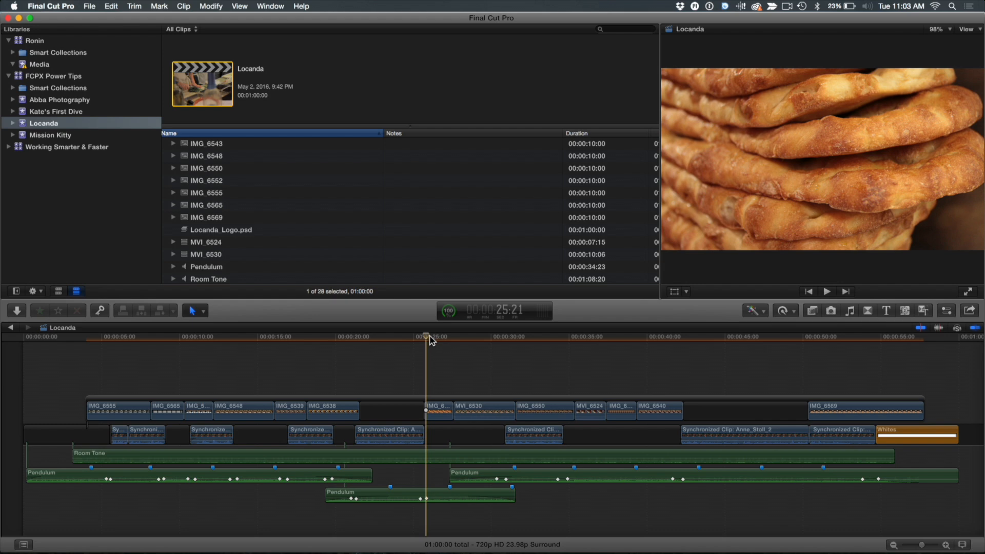
mouse_move(235, 232)
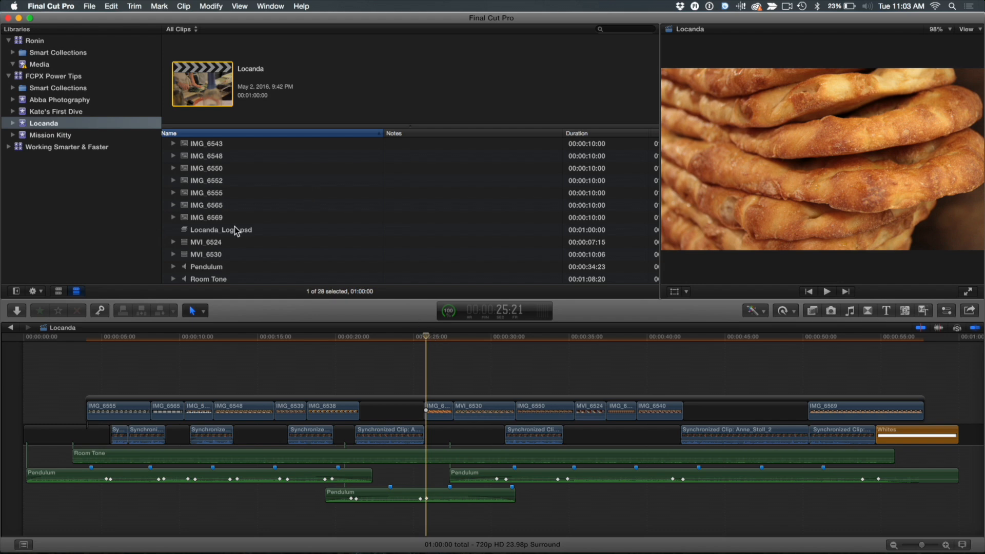
Create a compound clip named 'Locanda Lower Third' from the Locanda_Logo.psd still
click(221, 230)
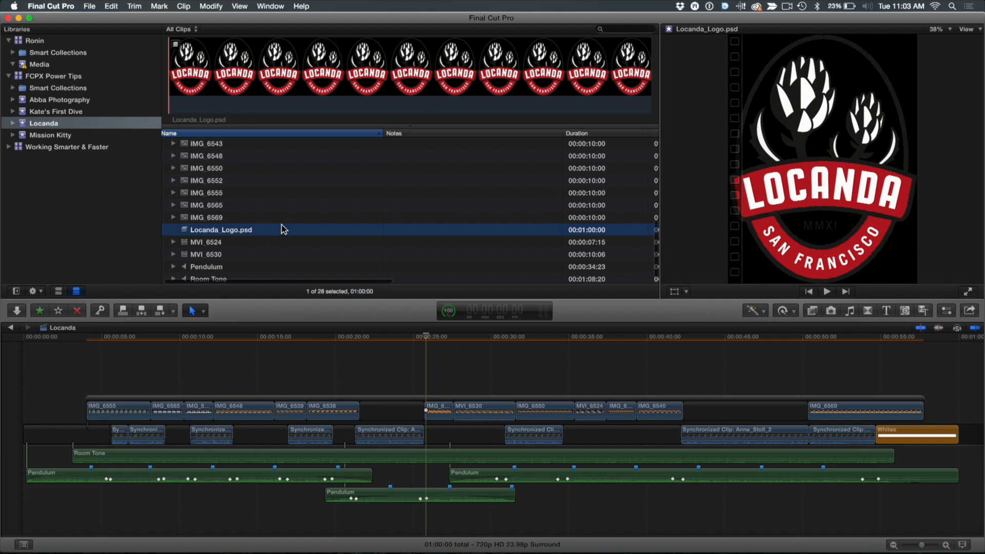
mouse_move(189, 234)
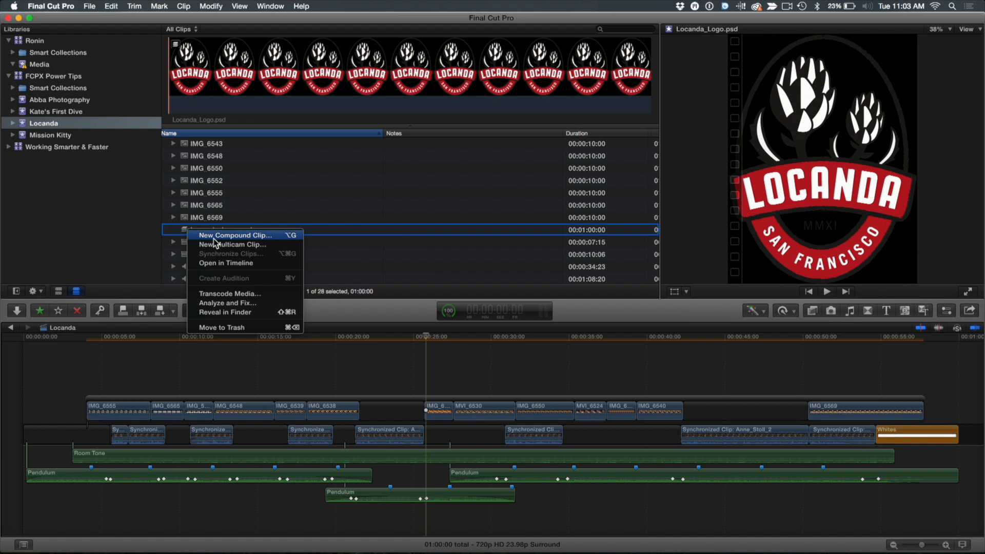
click(235, 235)
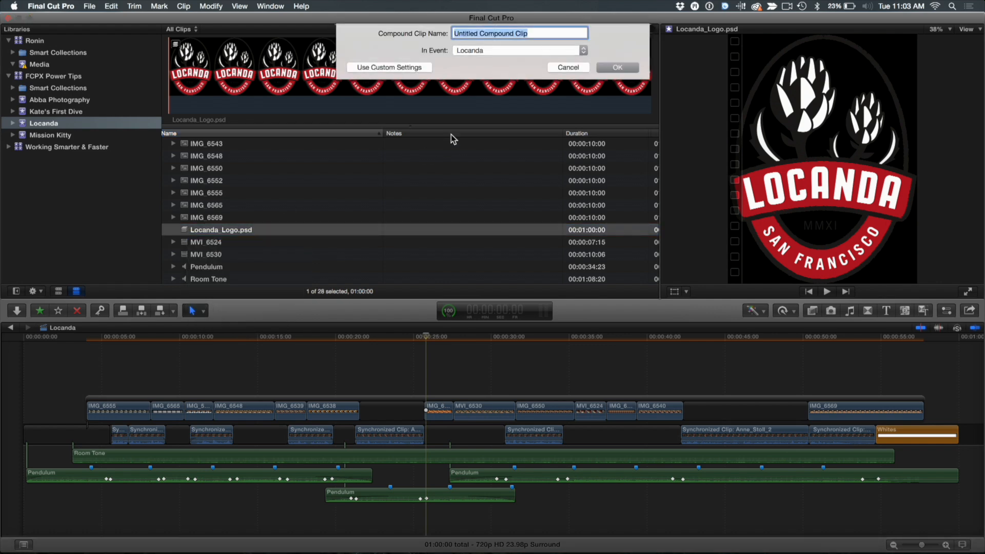
text(Locanda Lower Third)
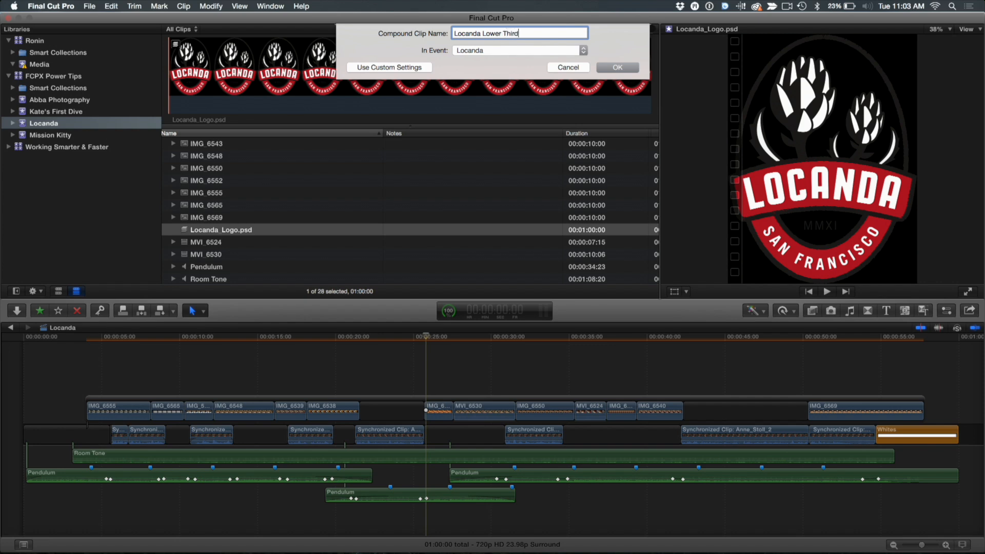
click(617, 68)
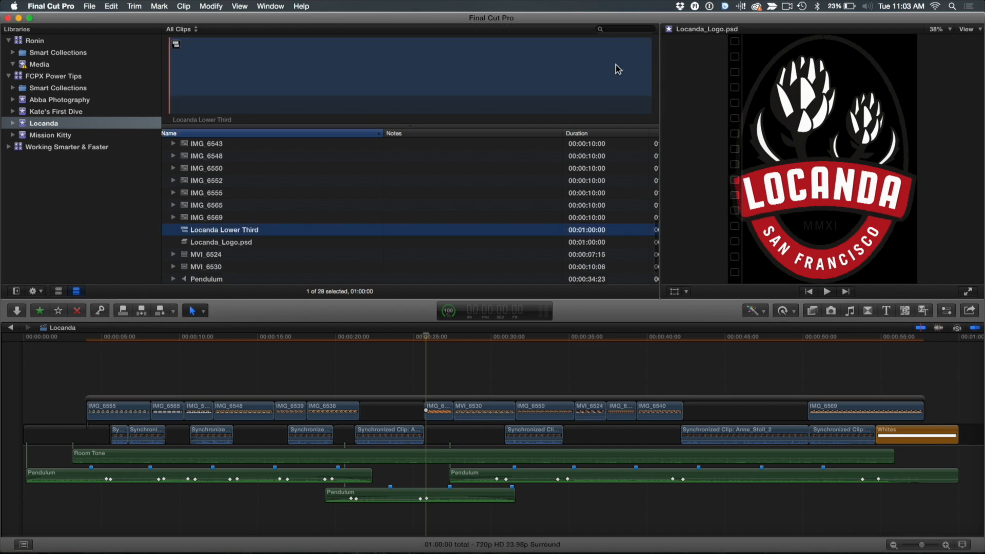
click(224, 230)
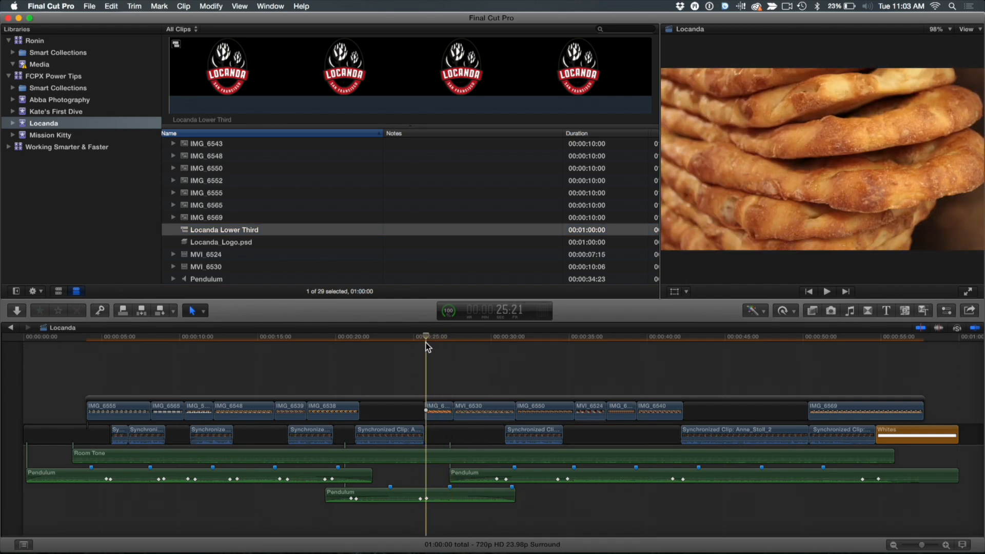
Connect the Locanda Lower Third clip above the bread shot at 25 seconds and open its contents
click(464, 435)
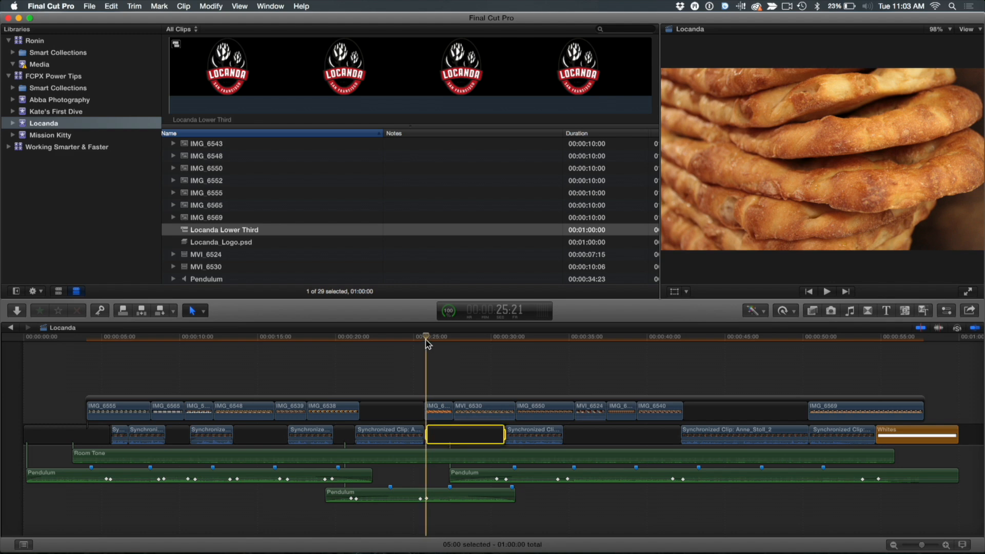
drag(426, 336, 467, 336)
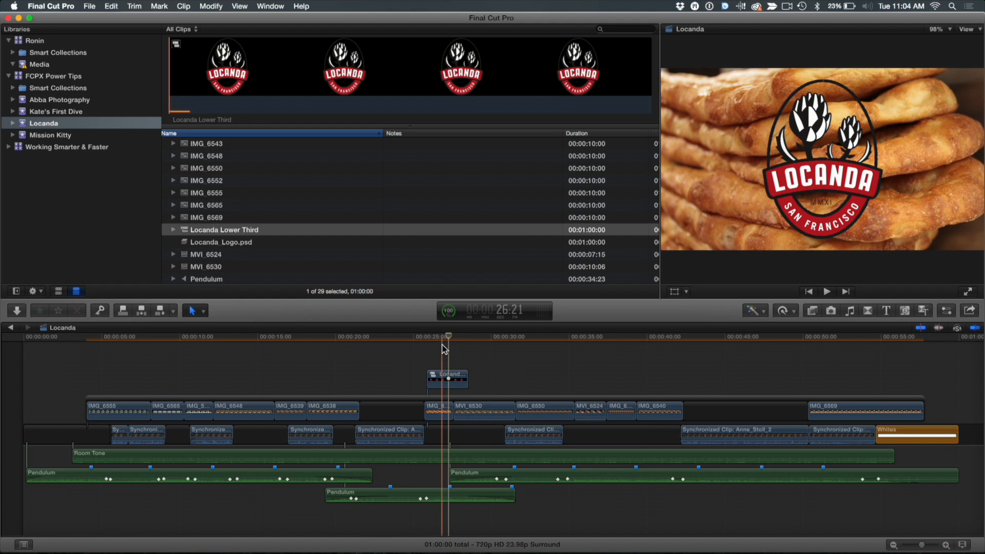
click(446, 377)
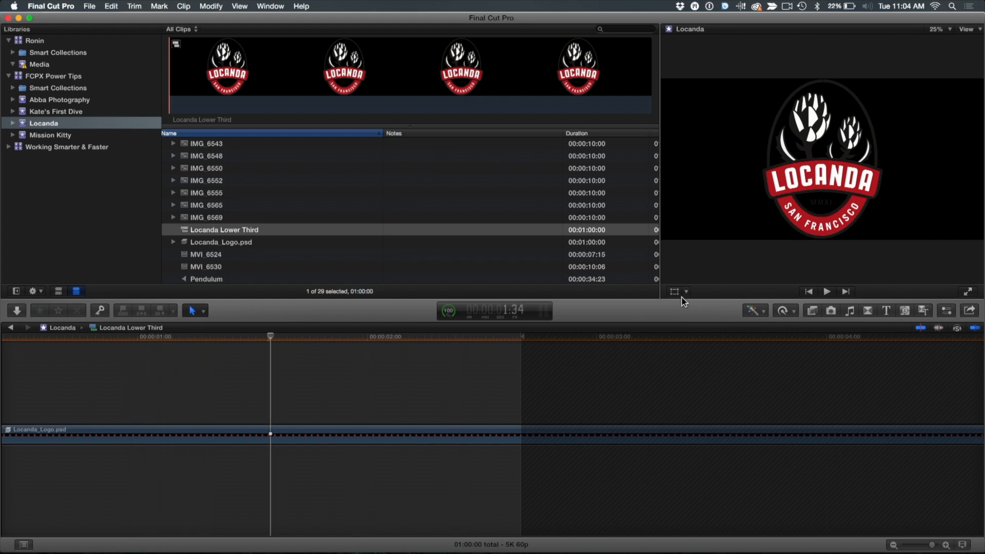
Scale the logo to under half size and move it to the left edge of the frame
click(673, 291)
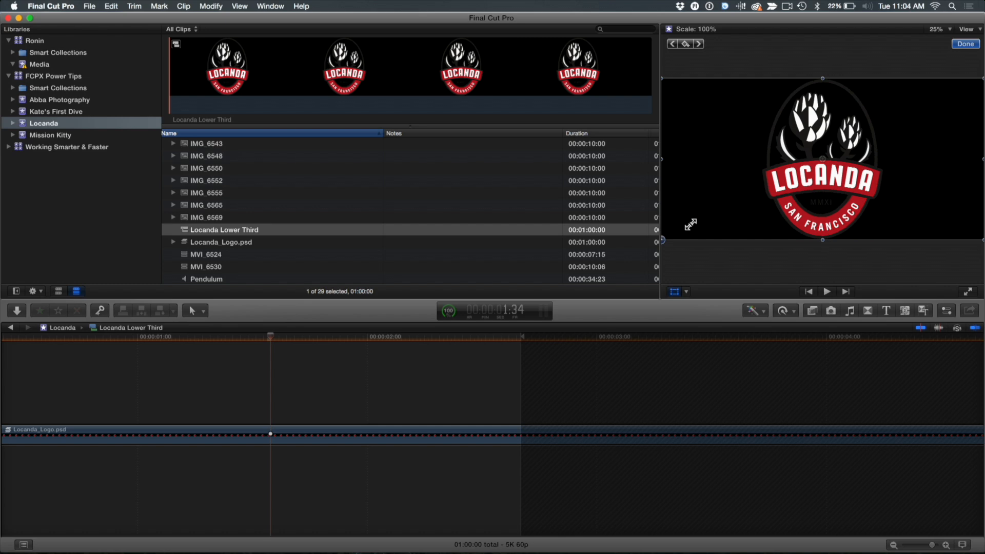
drag(821, 240, 750, 195)
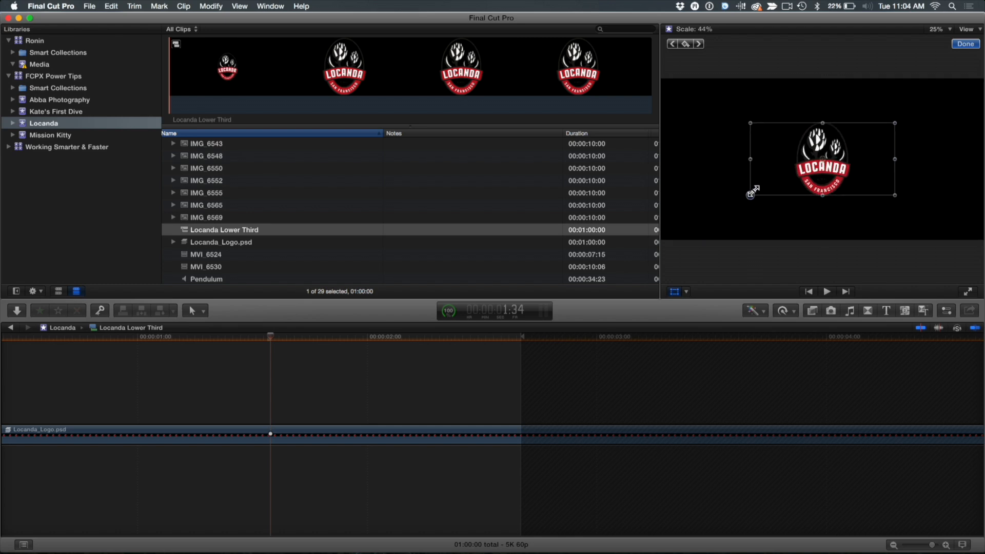
drag(820, 159, 793, 189)
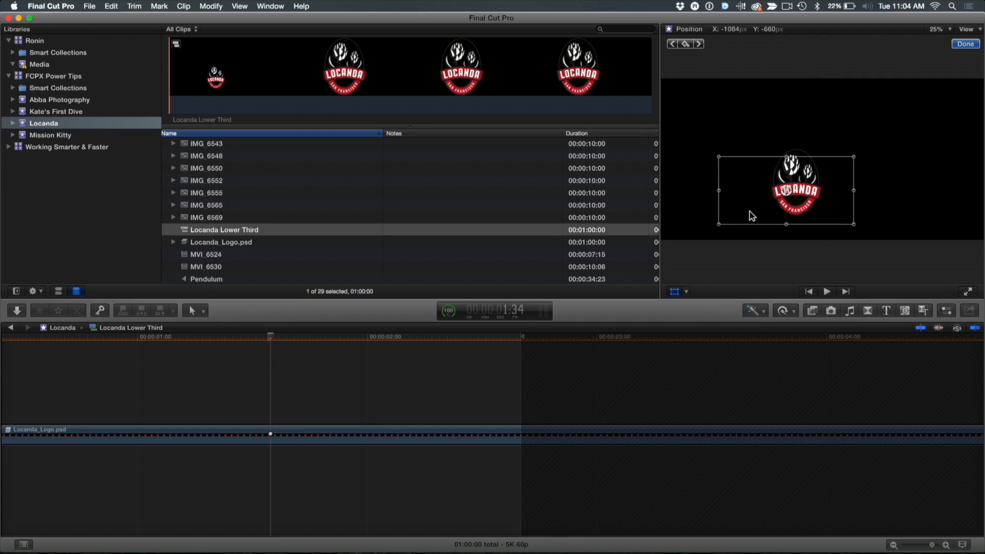
drag(784, 188, 712, 198)
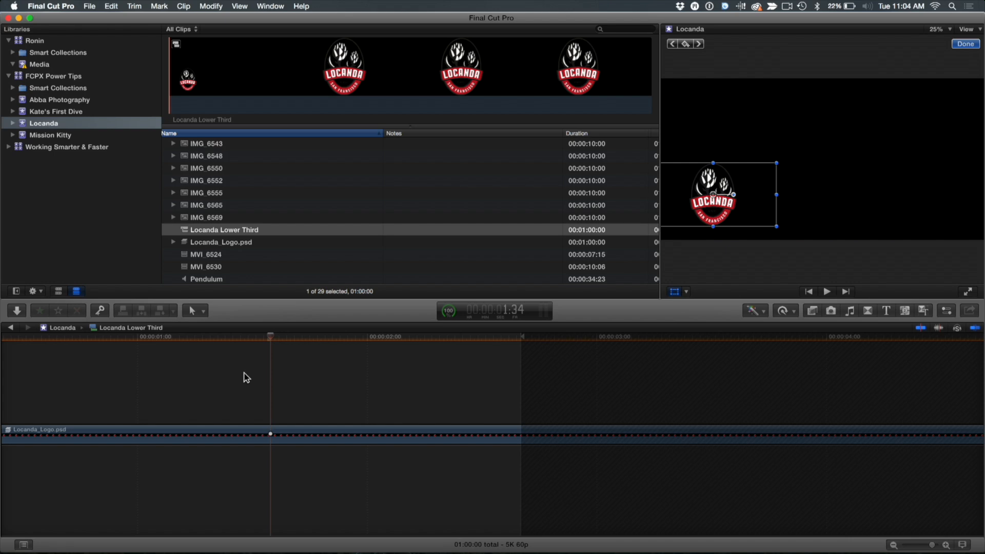
mouse_move(865, 294)
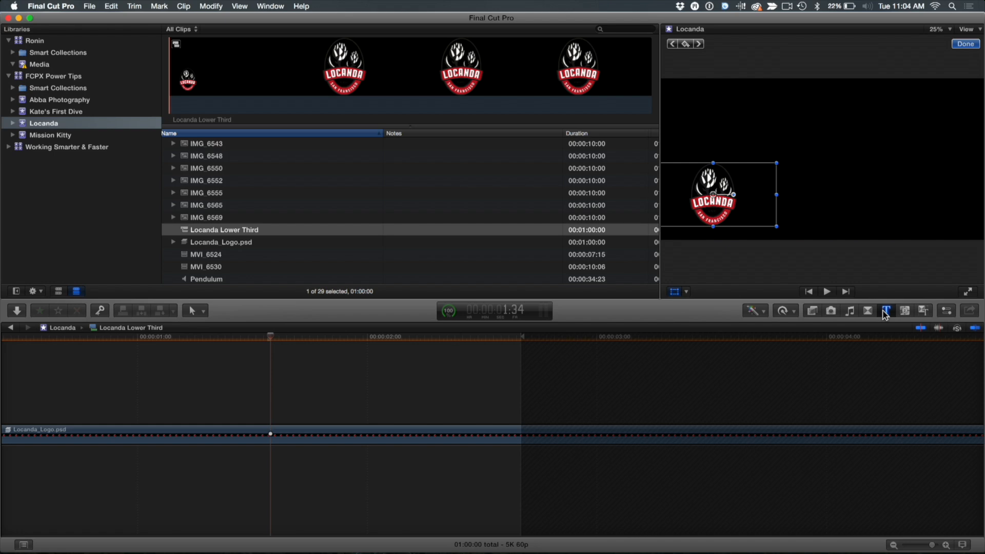
Add a Basic Title from the Build In/Out titles above the logo and show its settings in the Inspector
click(885, 310)
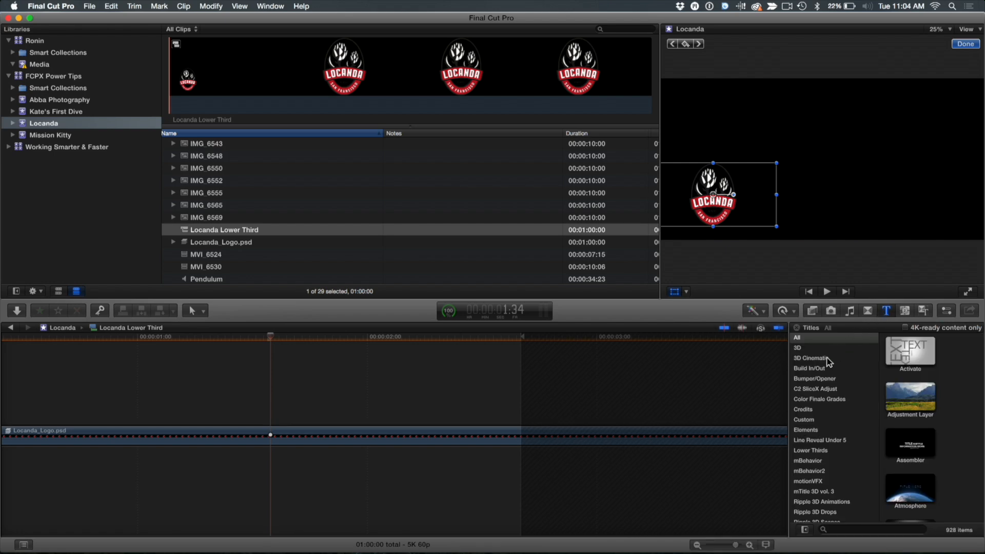
click(808, 368)
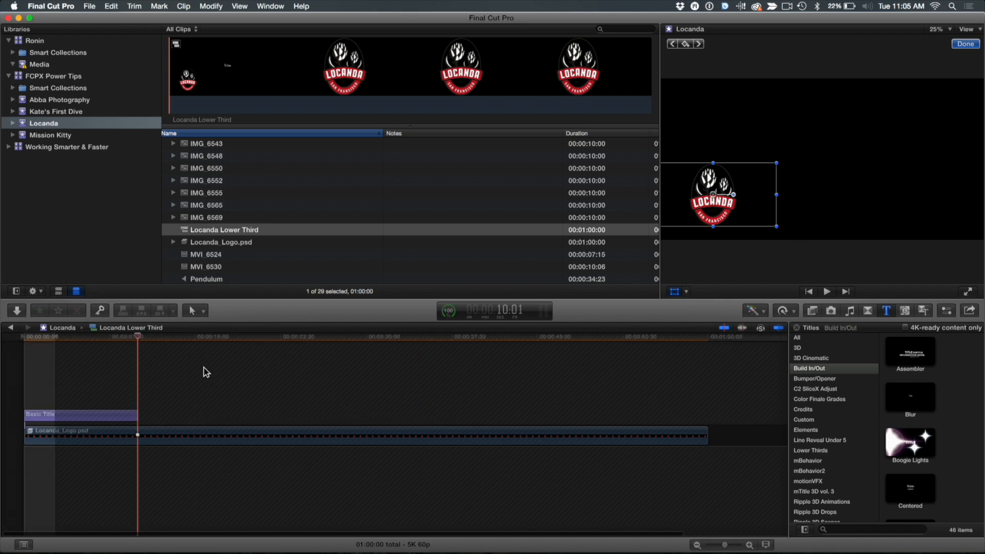
click(37, 336)
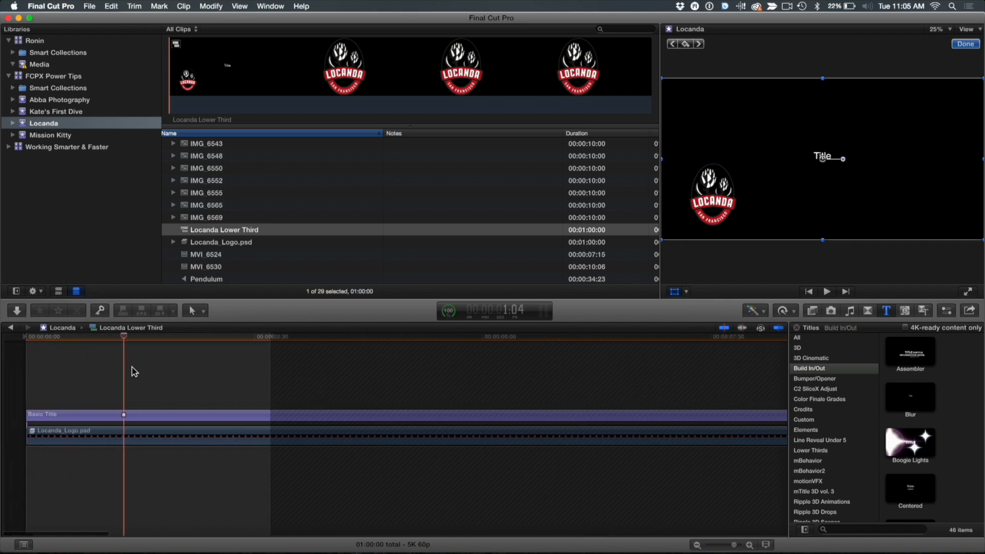
click(77, 414)
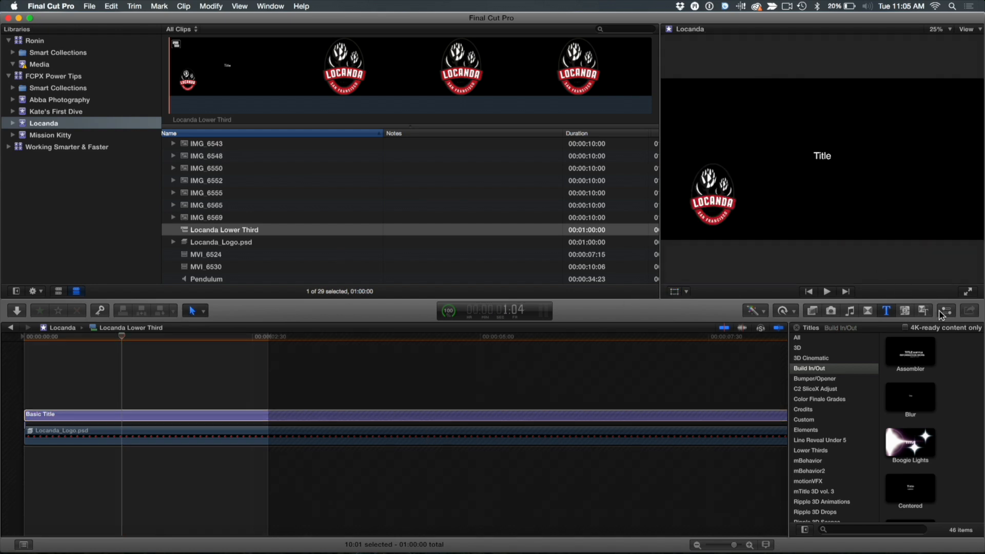
click(945, 310)
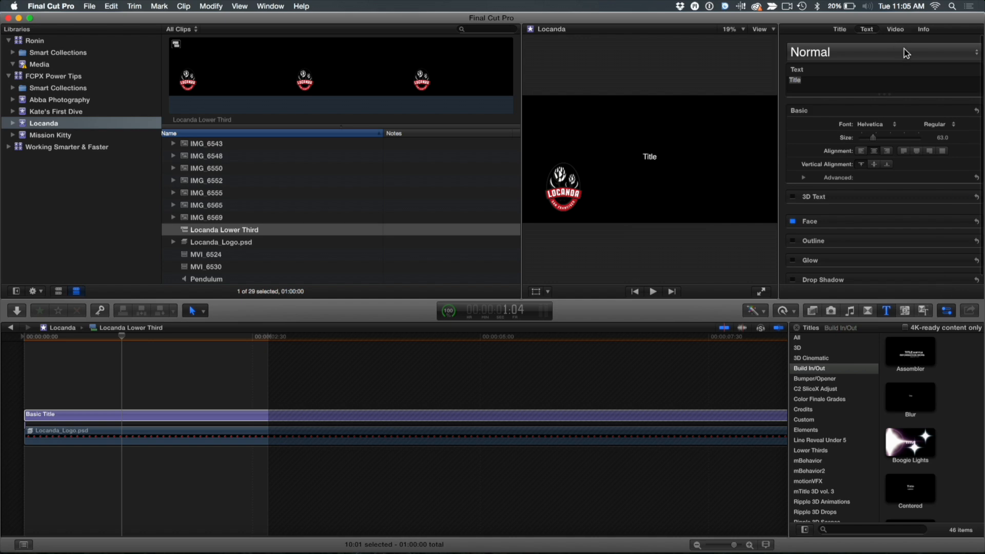
Apply the Minimal text style in Medium weight and retype the title as 'Fresh Bread'
click(883, 51)
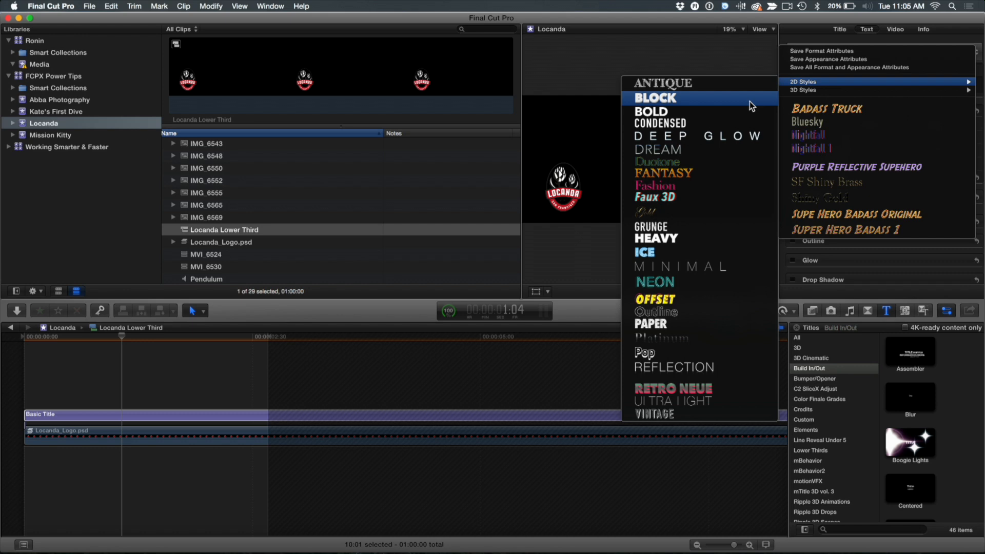
mouse_move(710, 263)
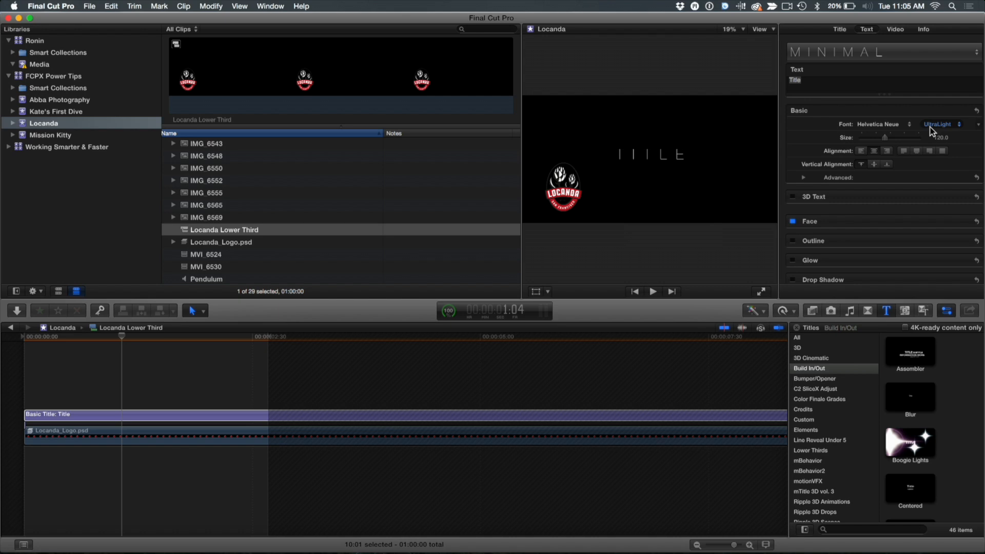
click(940, 124)
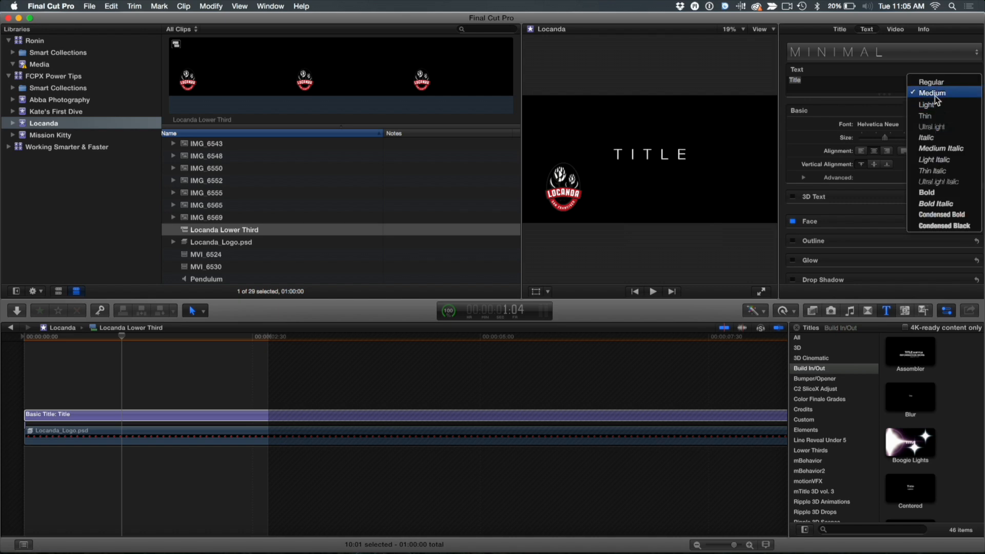
click(931, 92)
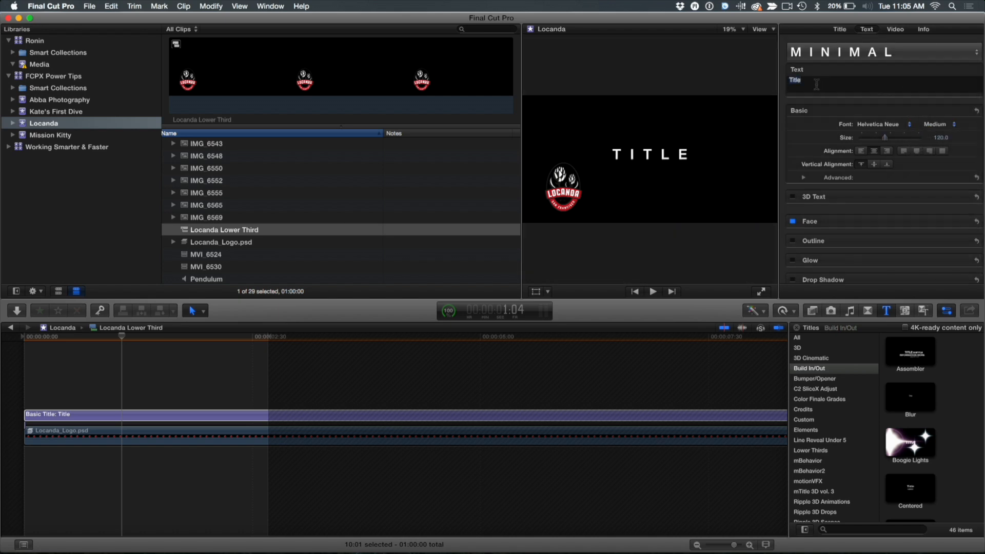
text(Fresh Bread)
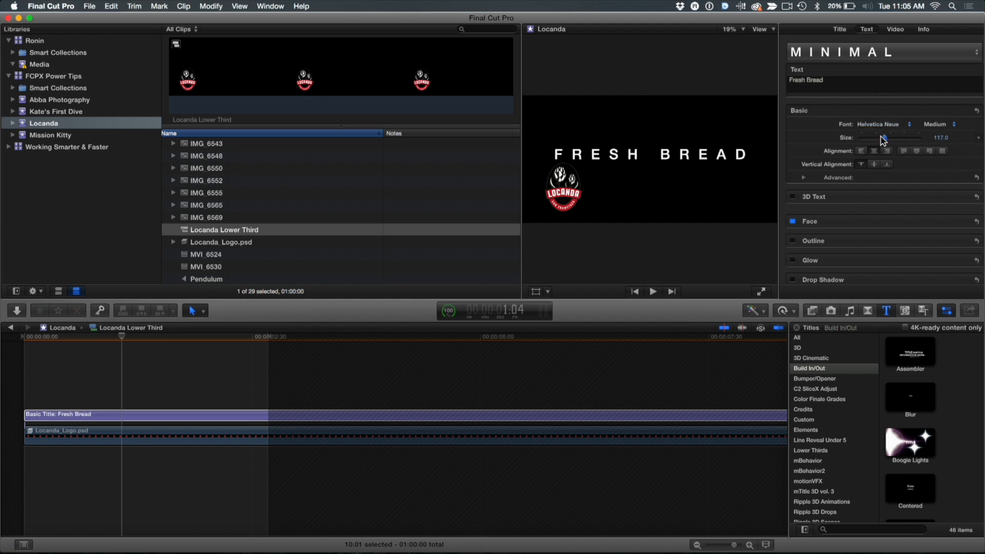
Reduce the Fresh Bread text size so it sits beside the logo
drag(885, 137, 873, 137)
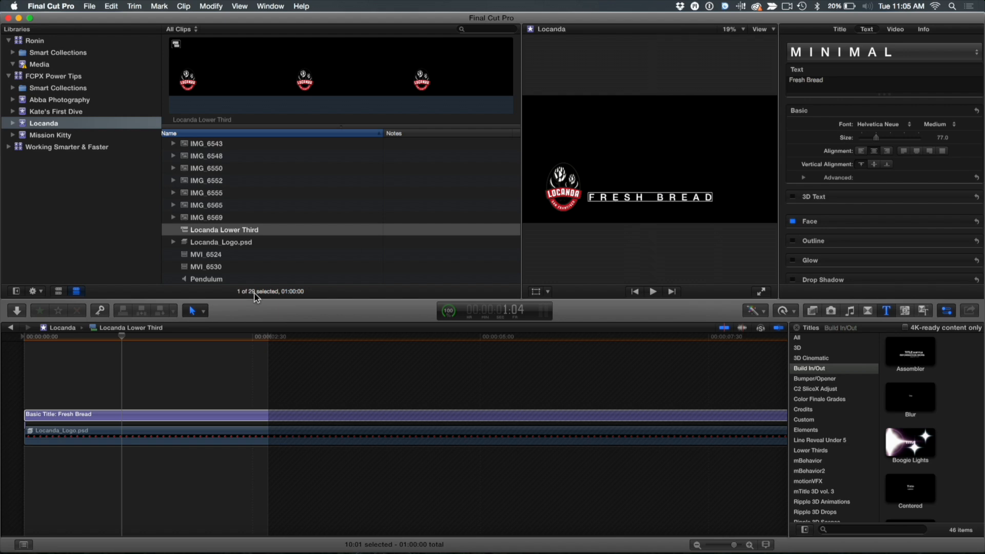
mouse_move(12, 331)
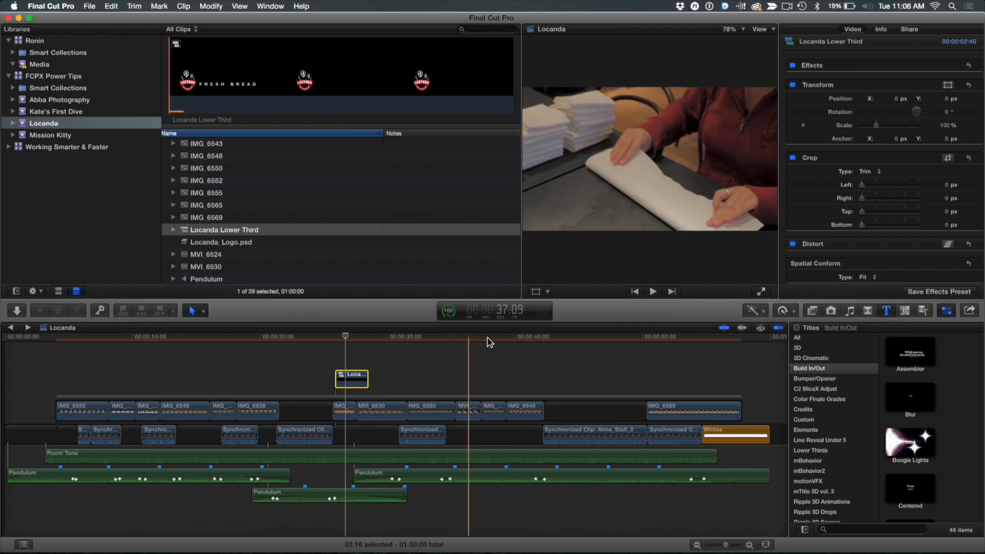
Paste a second Locanda Lower Third over the IMG_6540 dining shot and open it for editing
click(507, 338)
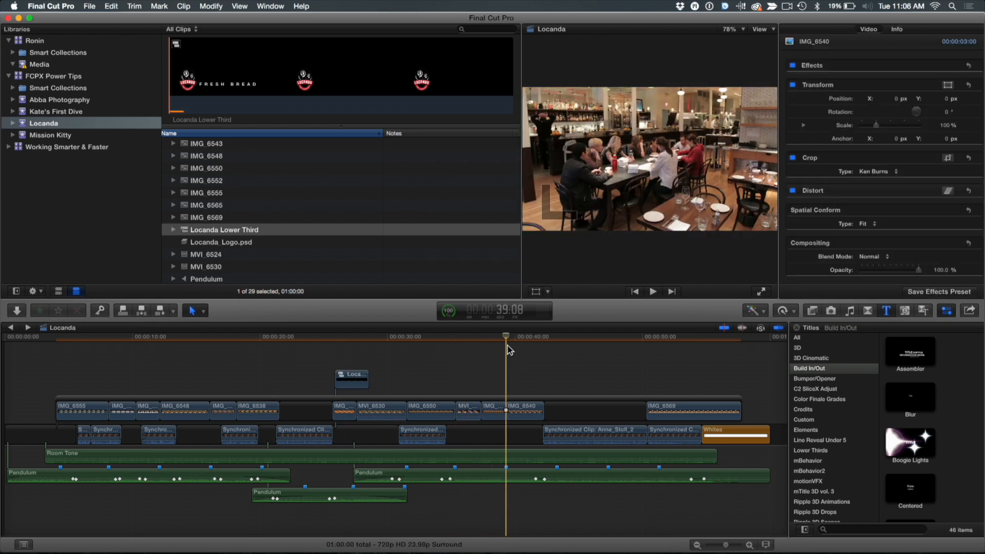
mouse_move(511, 340)
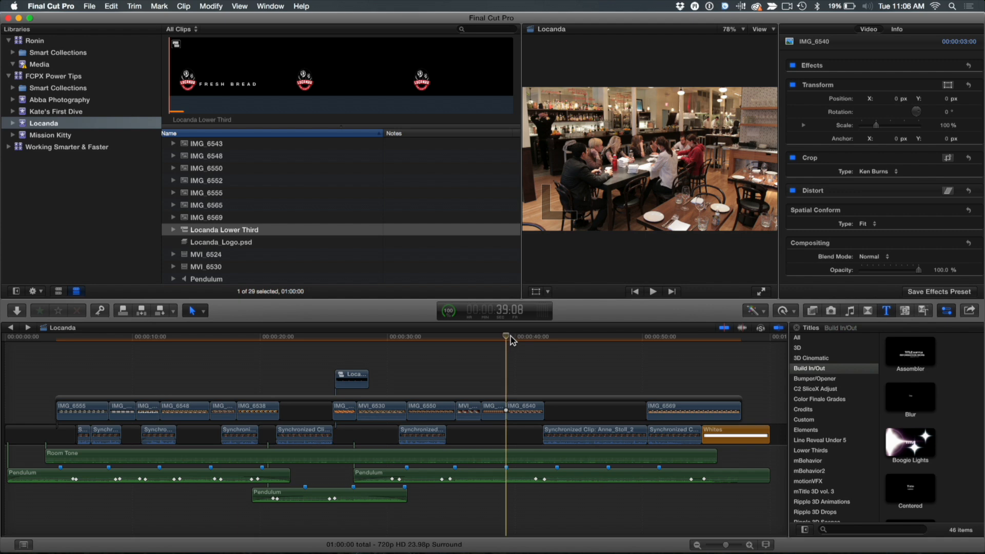
click(111, 5)
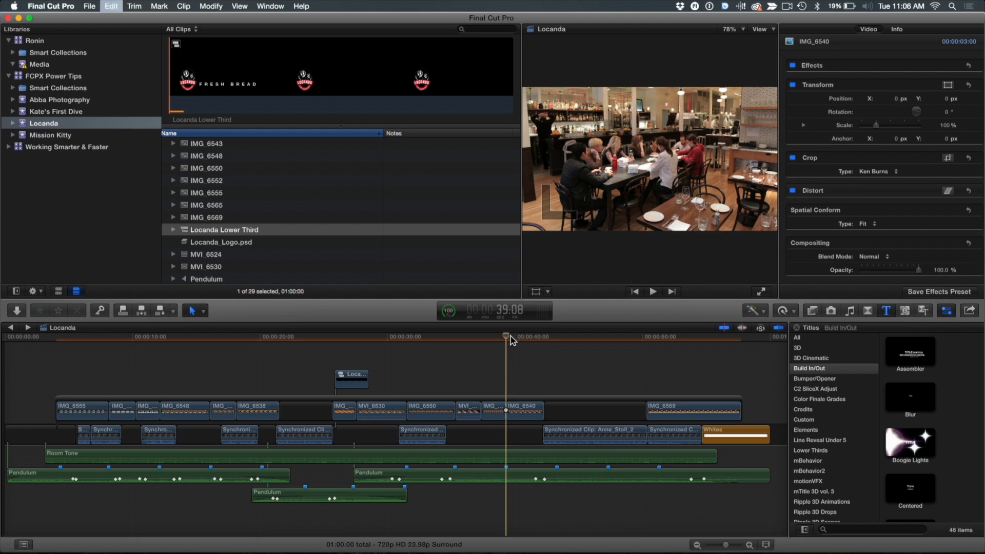
click(522, 379)
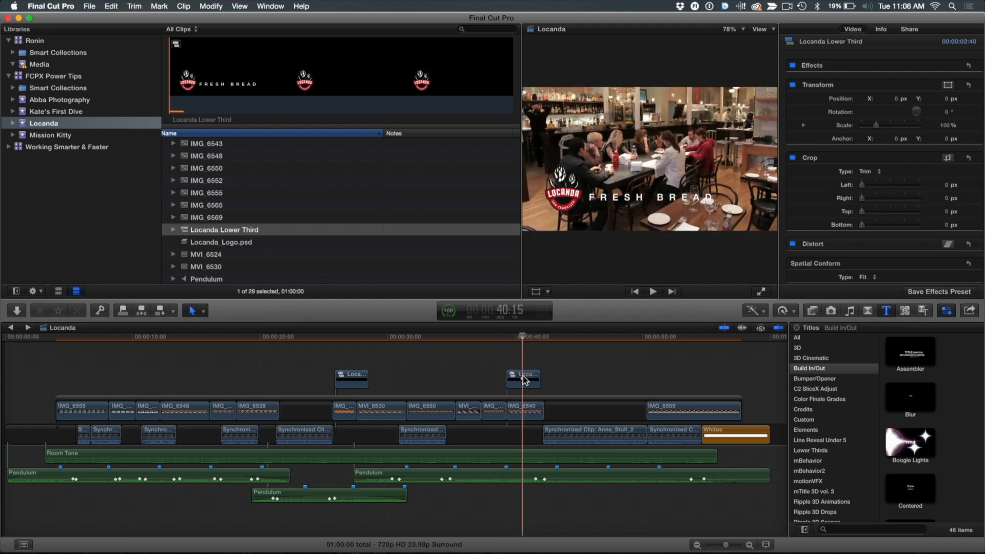
click(523, 378)
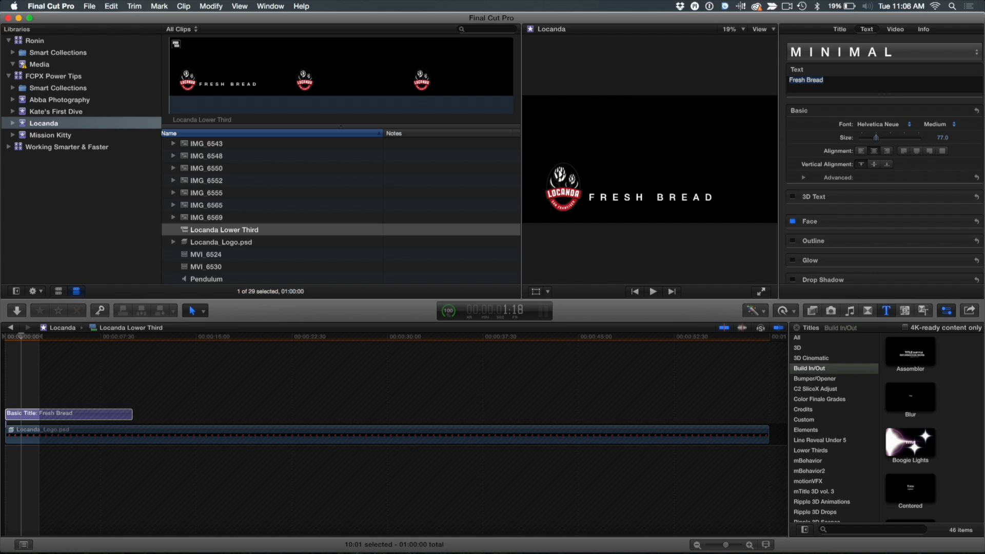
Retype the title text as 'Relaxed Dining'
text(Relaxed)
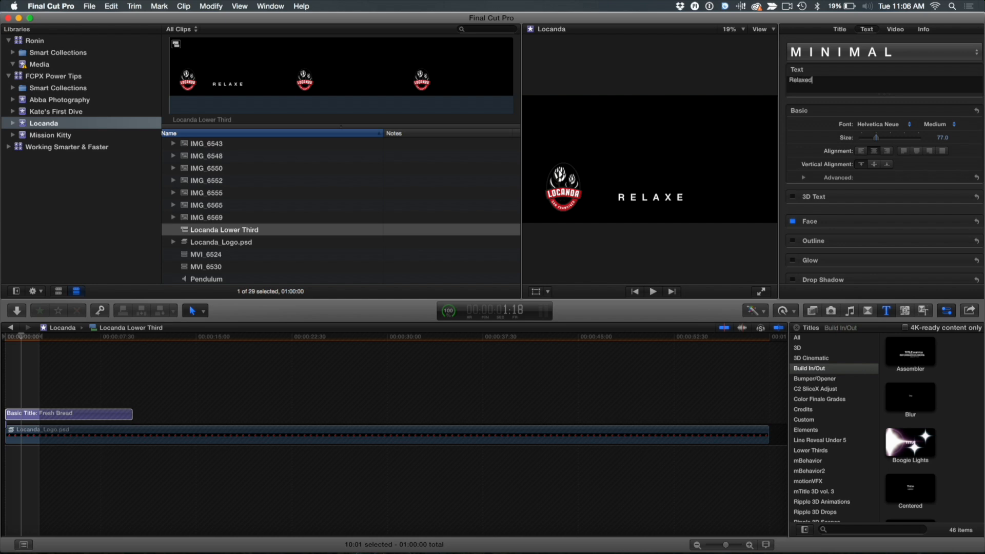
text(Dining)
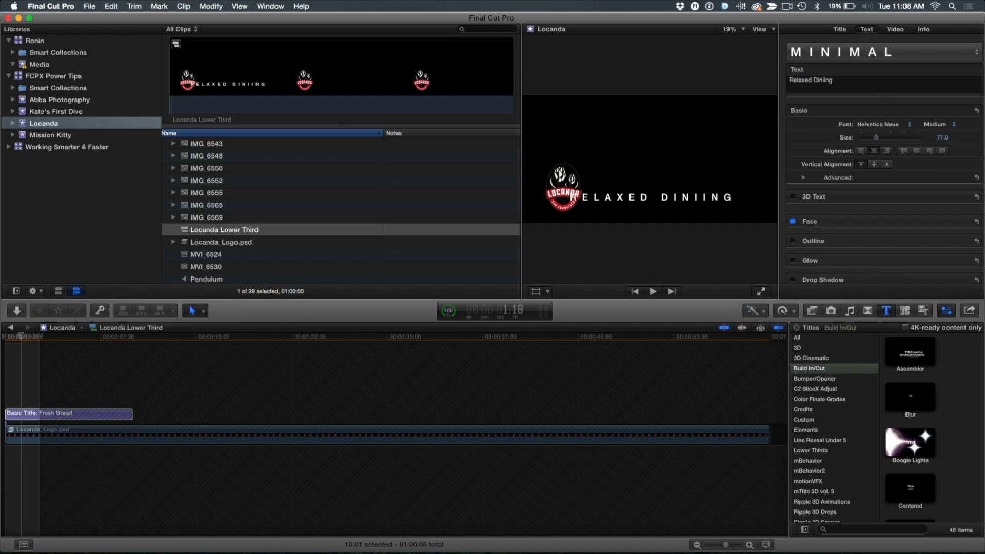
mouse_move(866, 161)
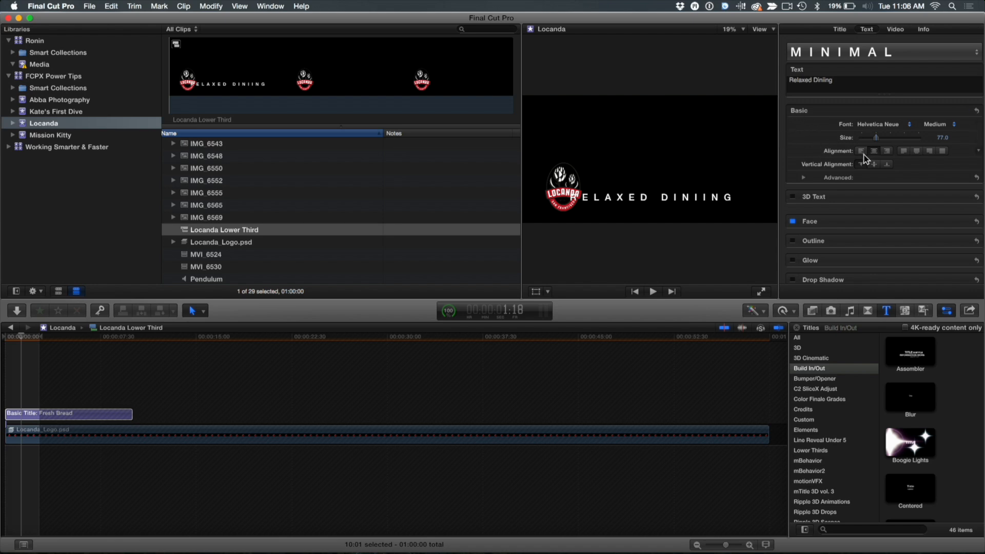